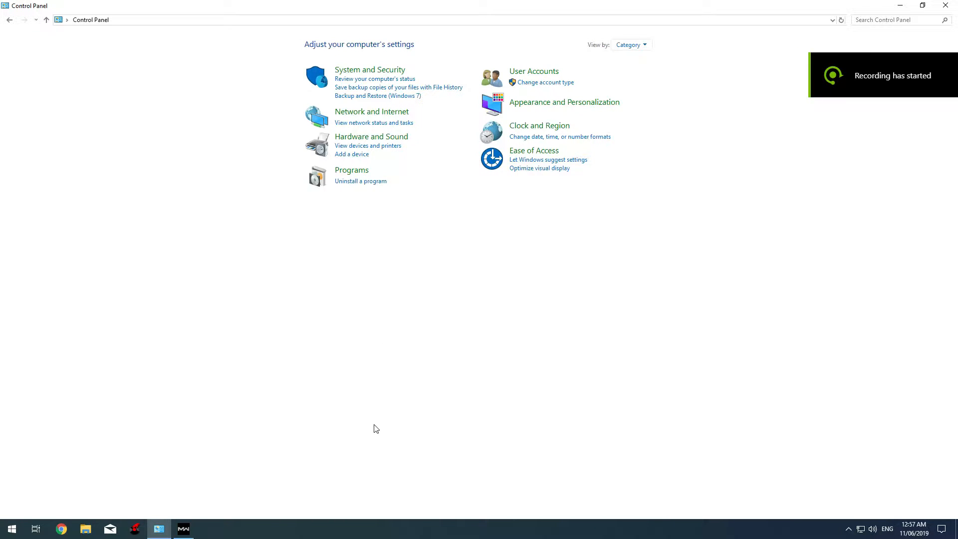
mouse_move(448, 288)
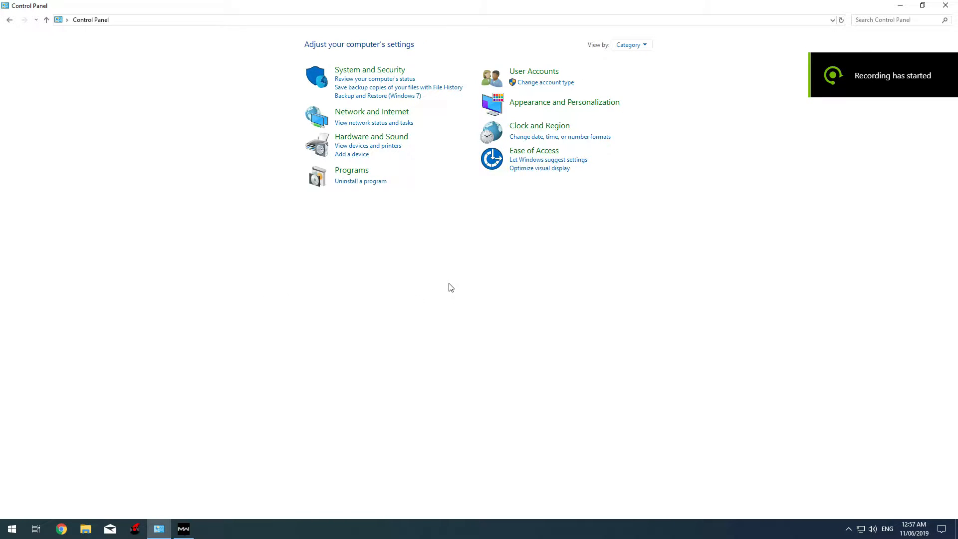
mouse_move(240, 393)
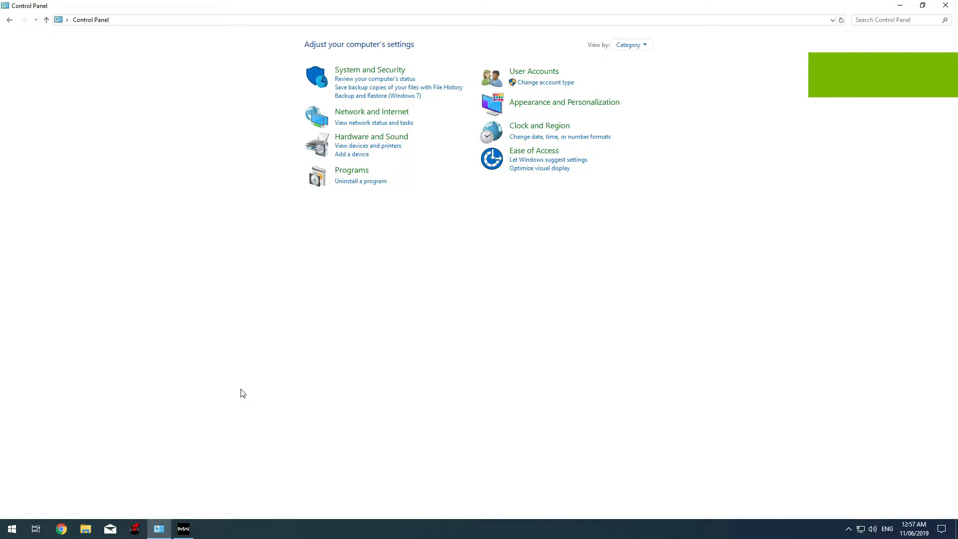
- Minimize the Control Panel window to reveal the desktop
click(183, 529)
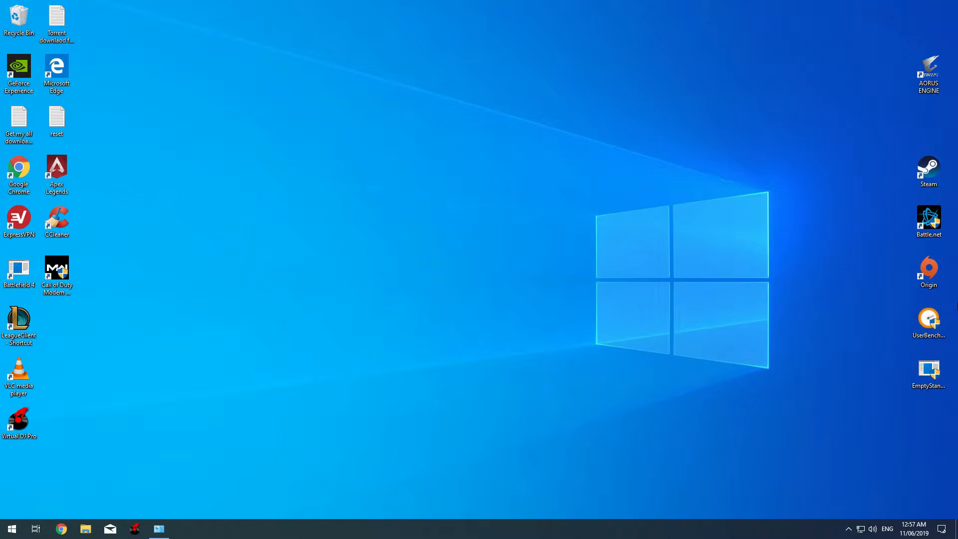
click(928, 221)
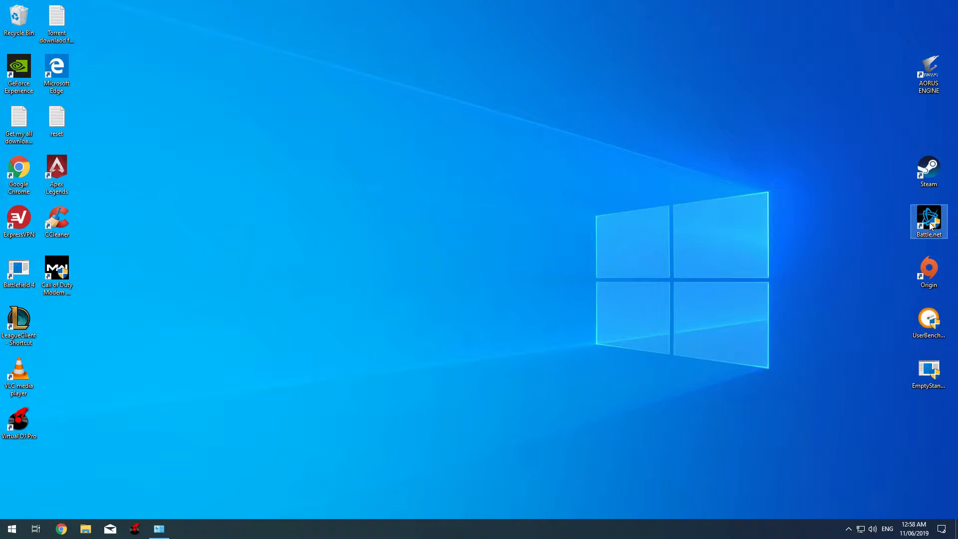
right_click(929, 221)
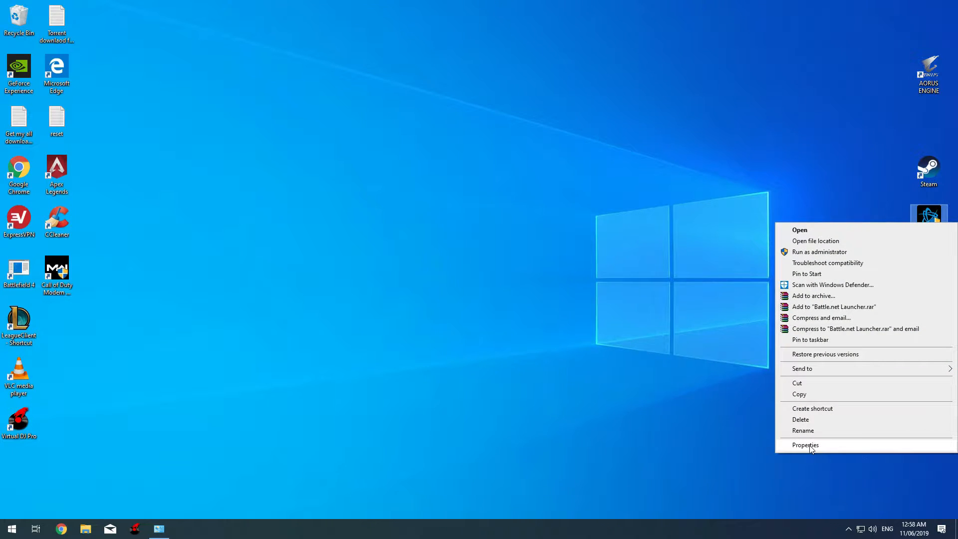
click(806, 445)
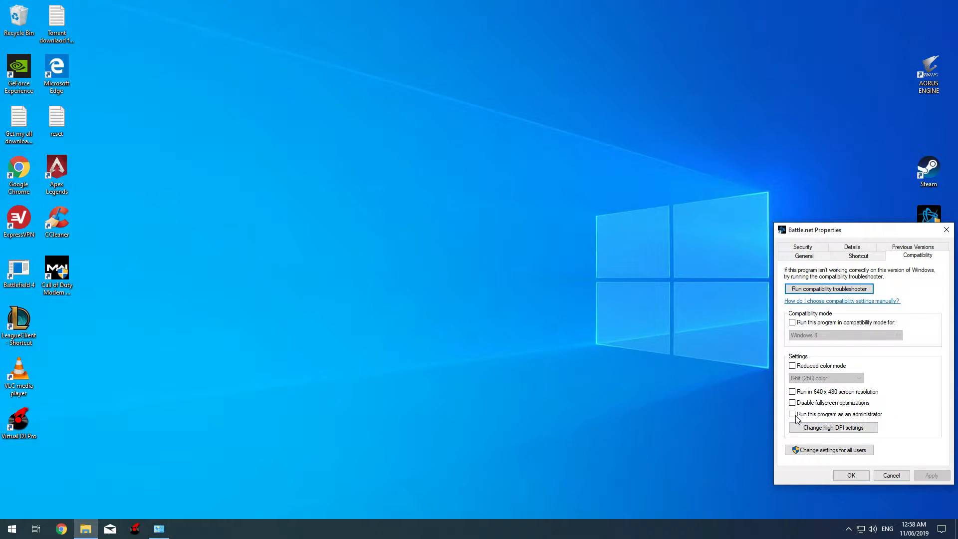
click(793, 414)
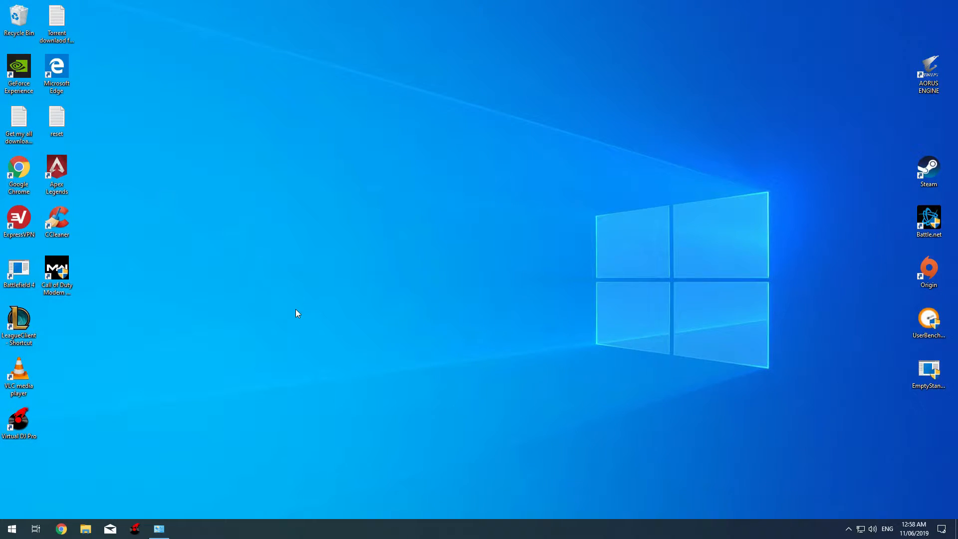
- Set the Call of Duty Modern Warfare shortcut to Run this program as an administrator via Compatibility, then refresh the desktop
click(56, 271)
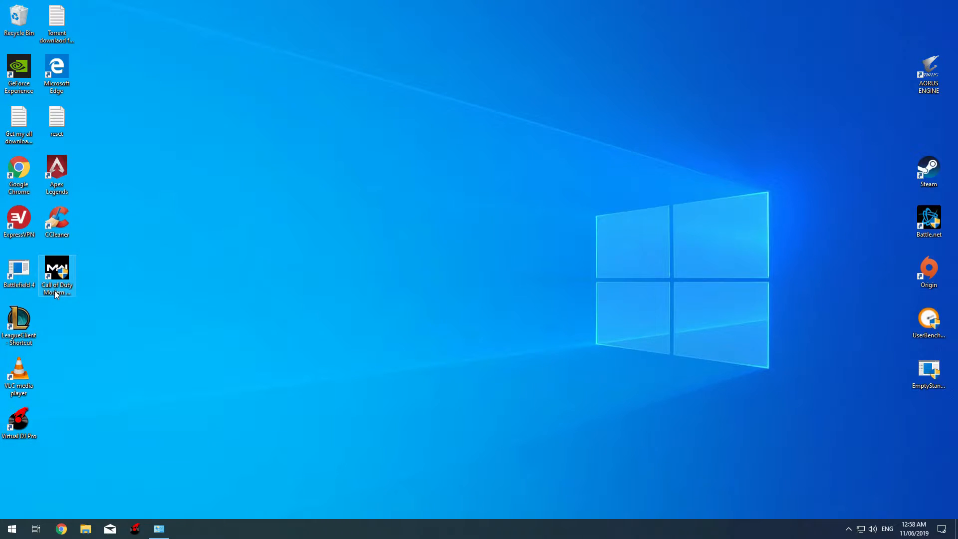
click(56, 279)
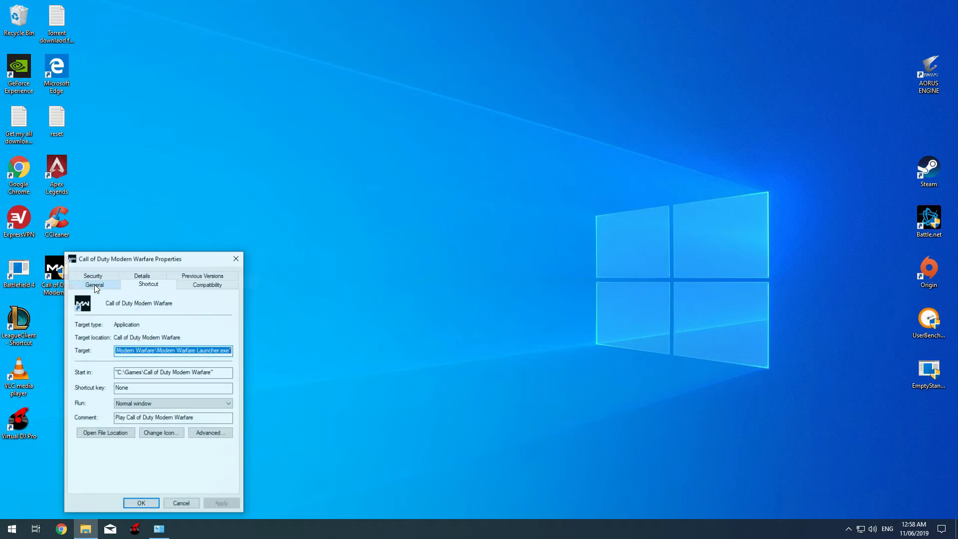
click(207, 283)
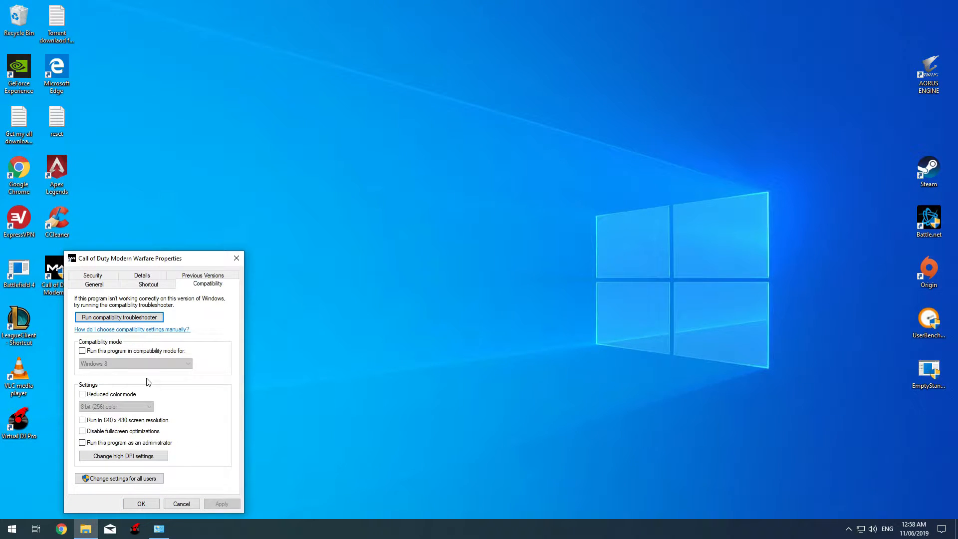
click(83, 443)
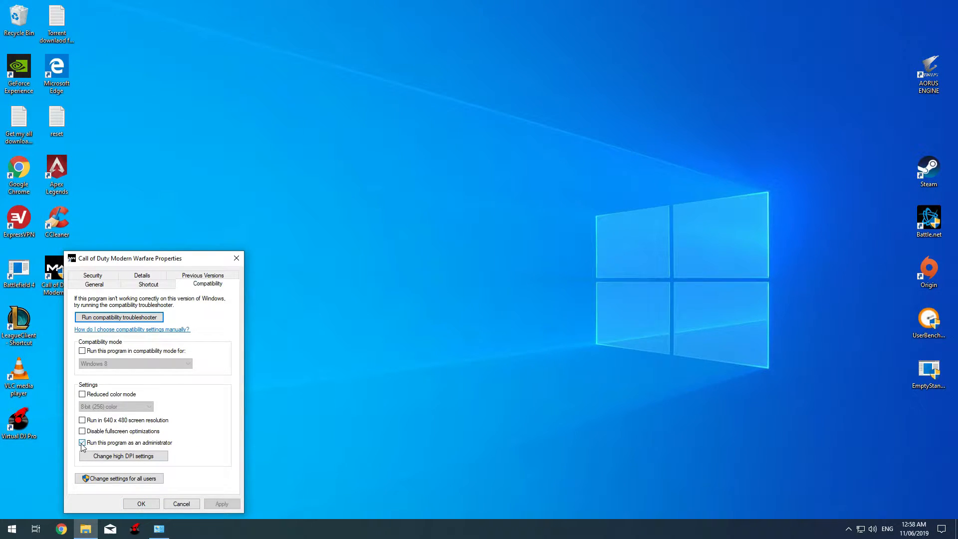
click(83, 443)
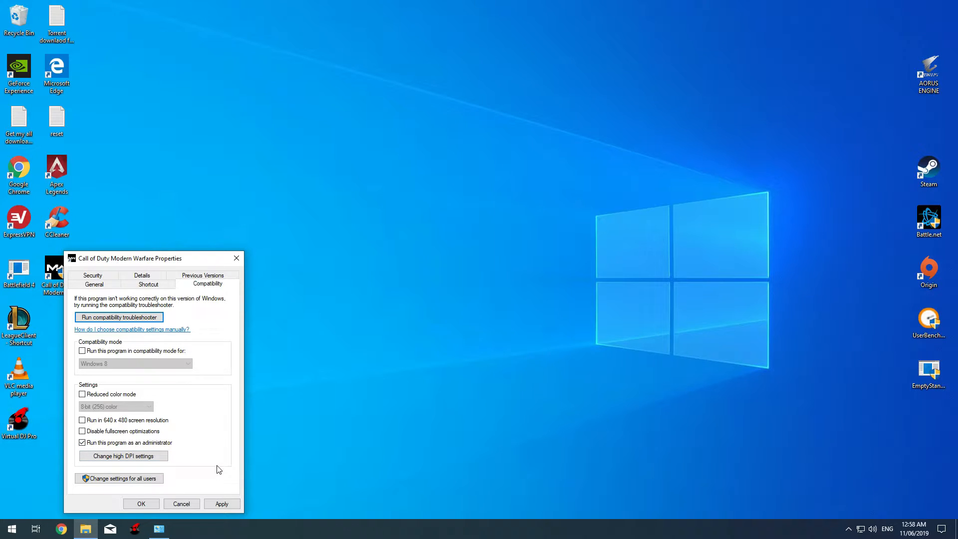
click(222, 503)
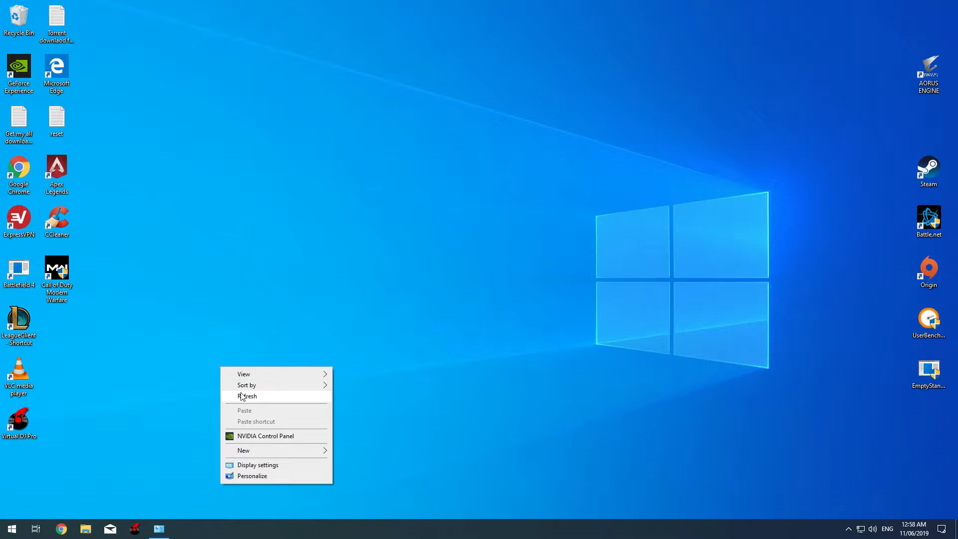
click(246, 396)
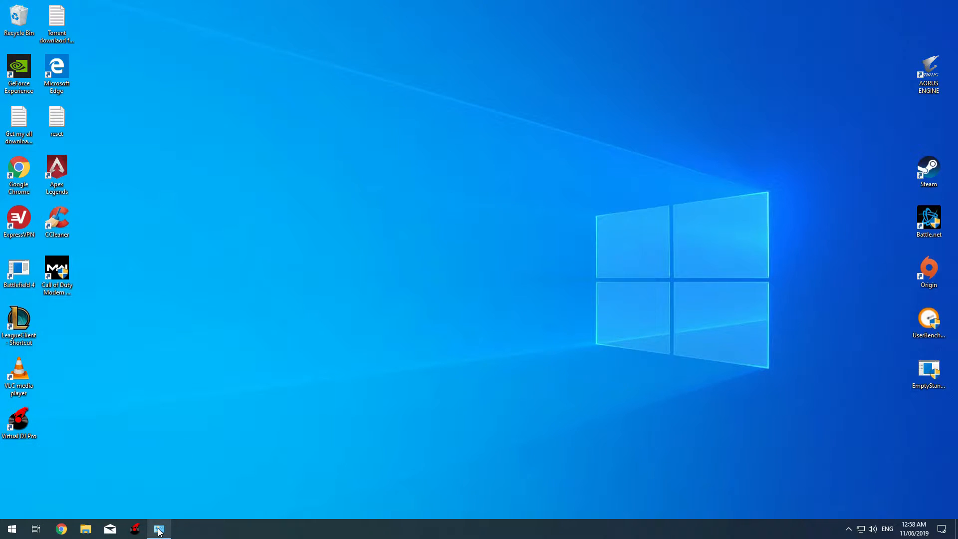
- Search Control Panel for 'firewall' and reach Windows Defender Firewall's Advanced settings console
click(158, 529)
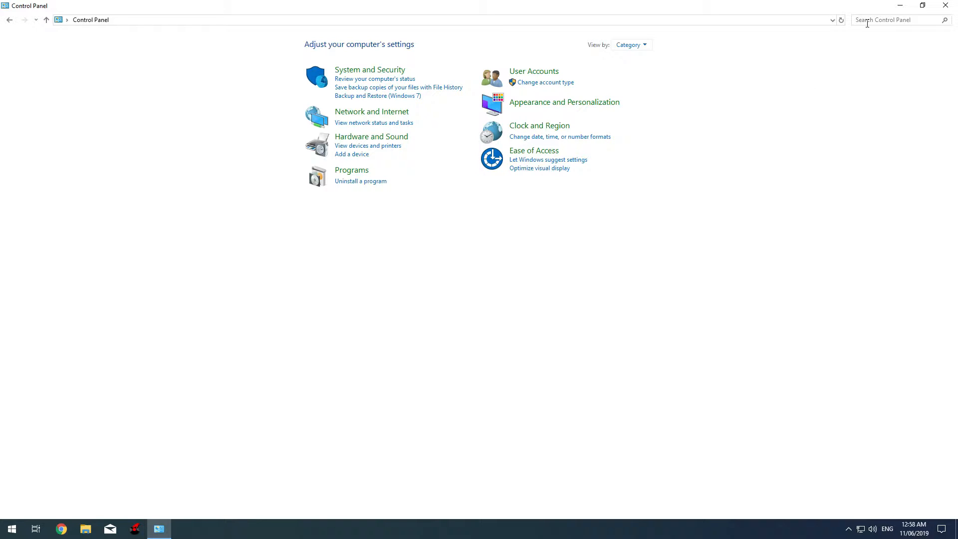
click(892, 20)
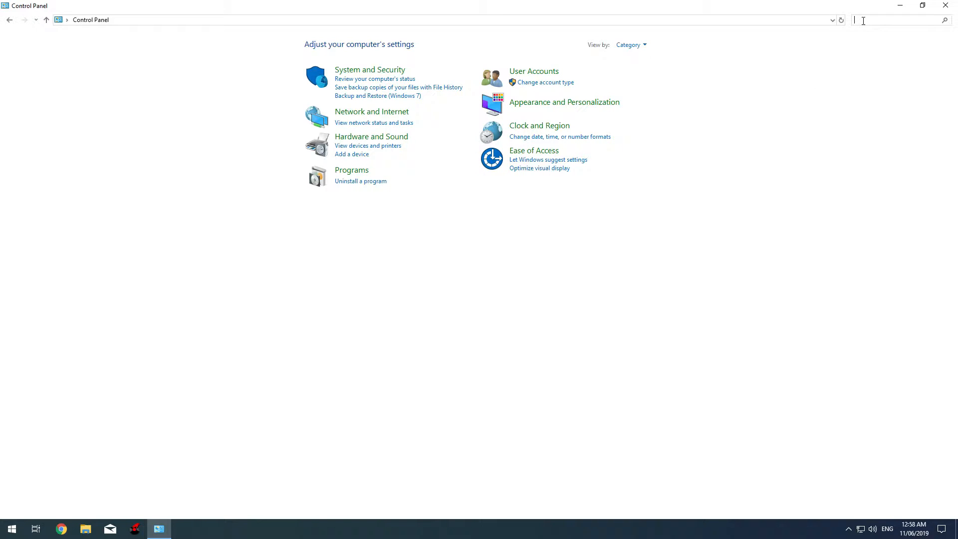
text(firewall)
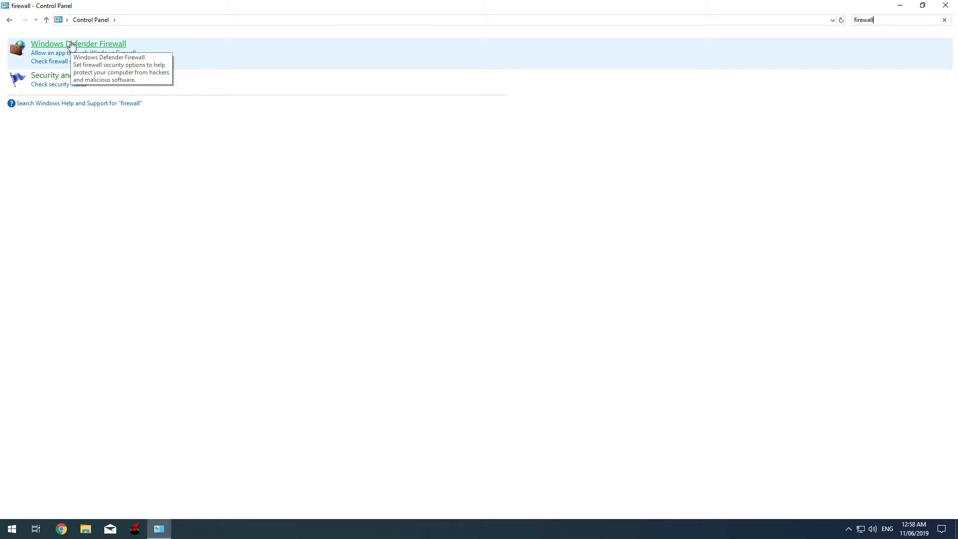
click(78, 43)
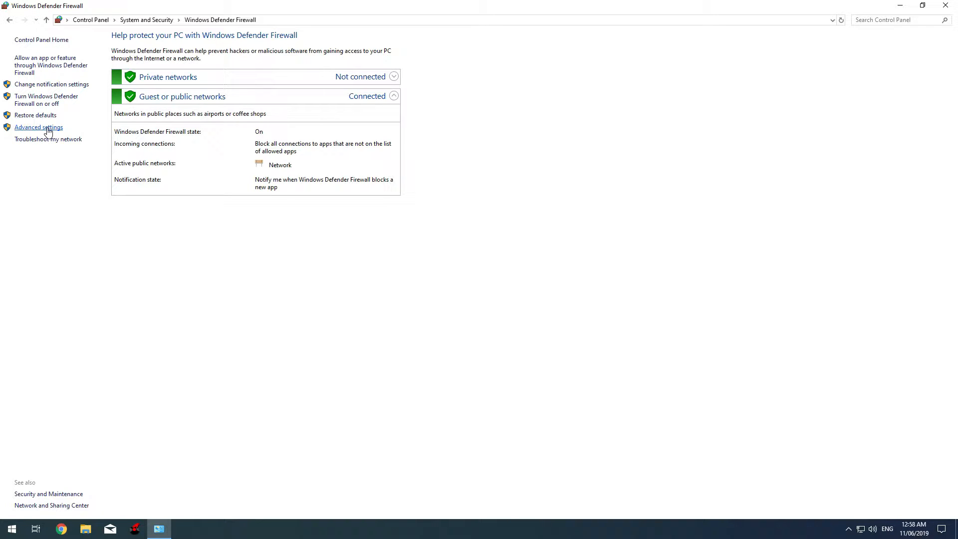
click(38, 127)
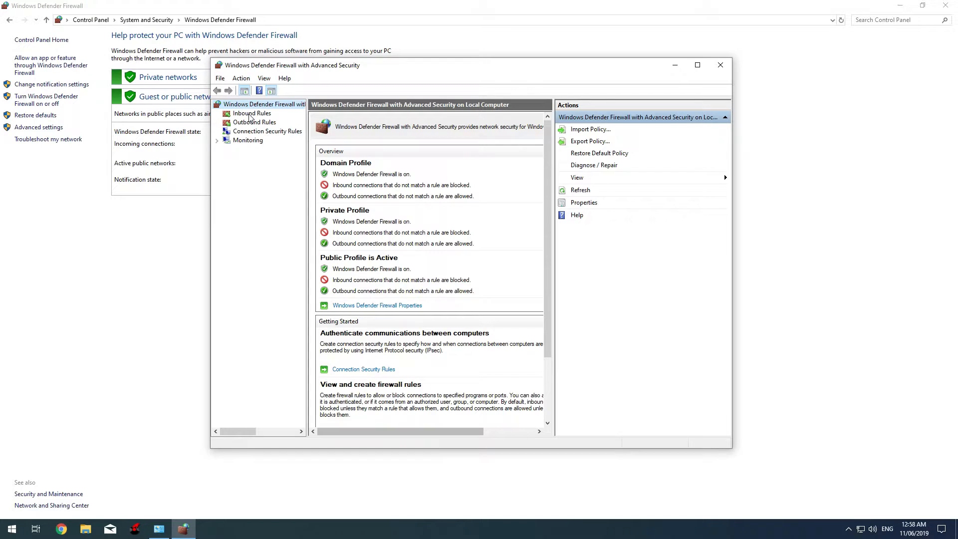
- Show Inbound Rules and bring up the first Call of Duty: Modern Warfare rule's properties
click(251, 112)
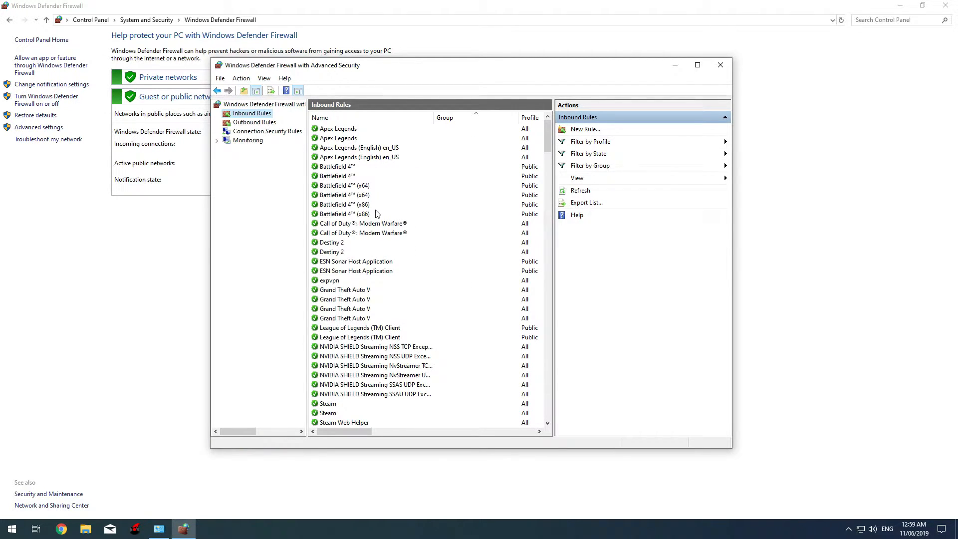
click(360, 233)
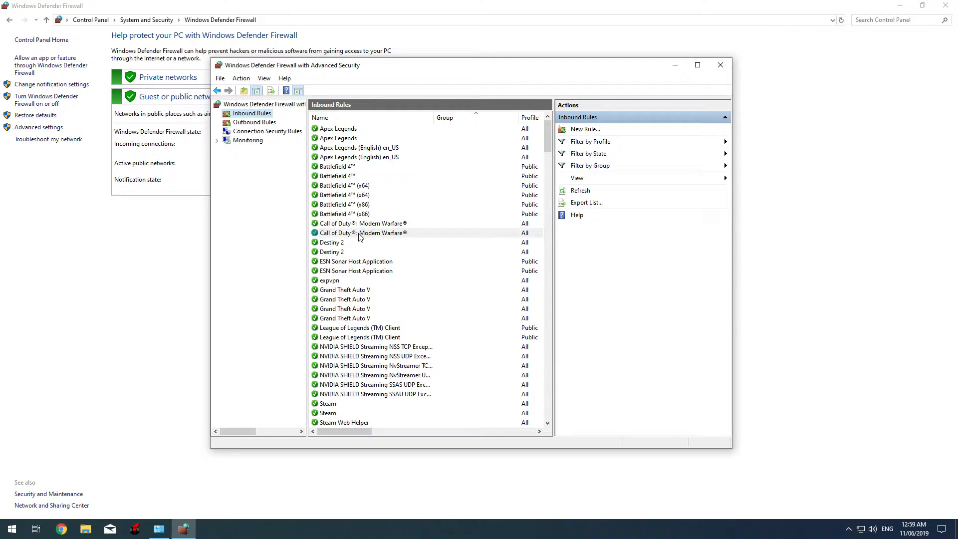
click(363, 222)
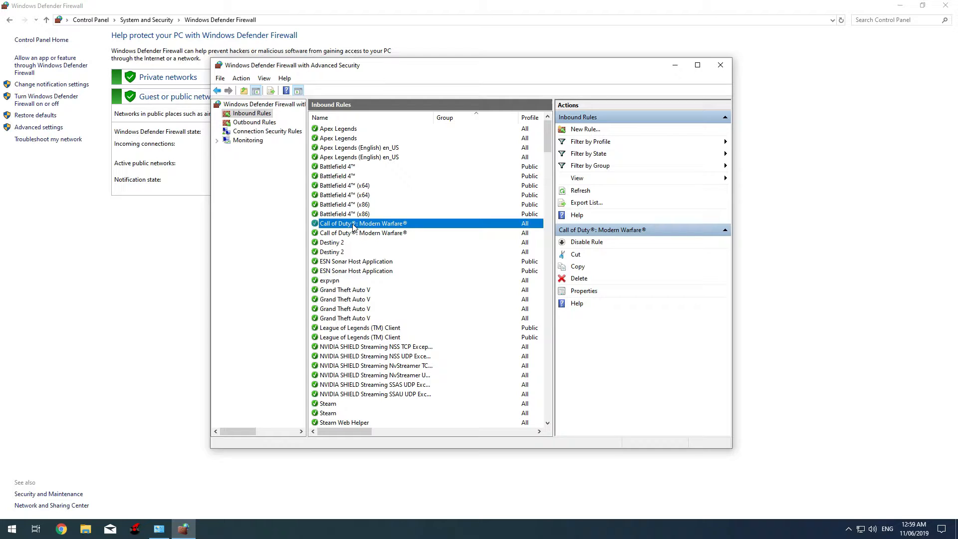
double_click(363, 222)
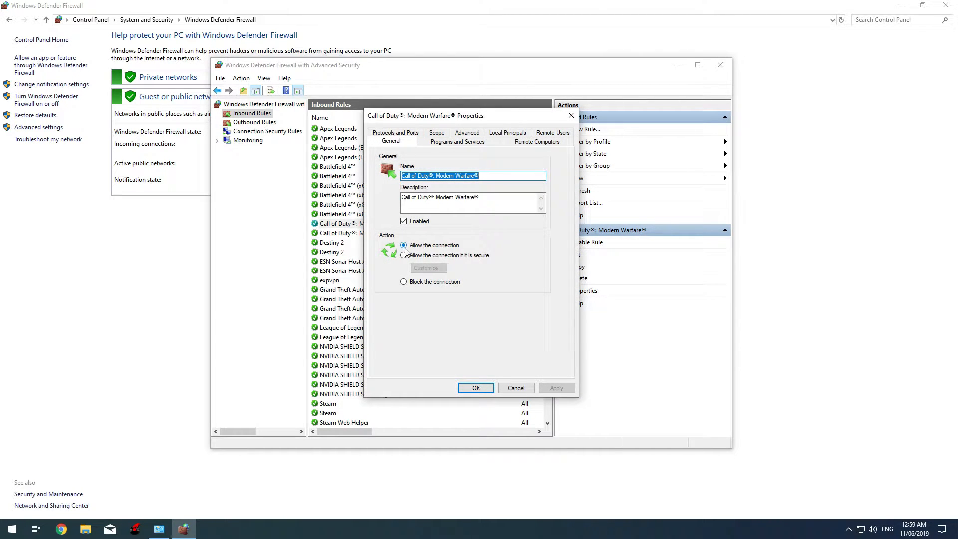
- Set Edge traversal to Allow edge traversal under Advanced and apply the change
click(403, 244)
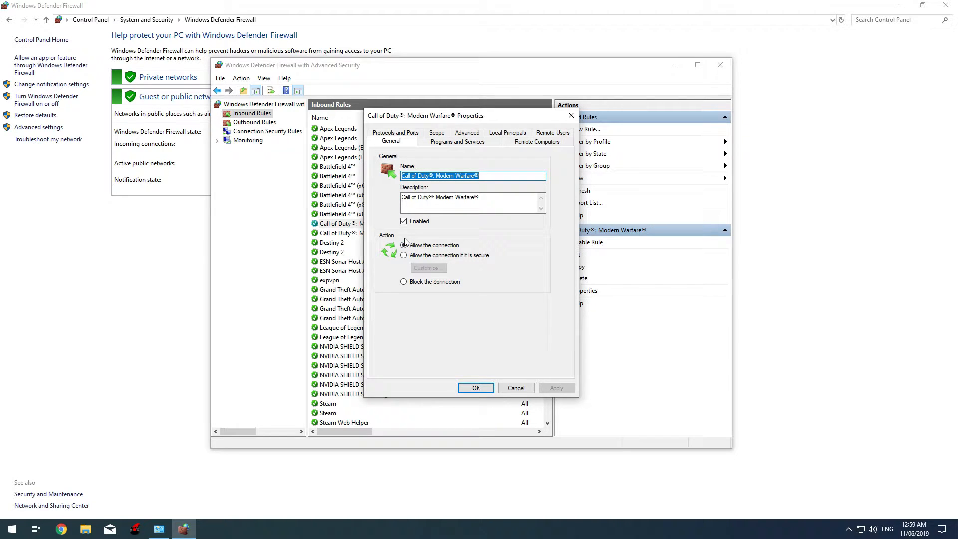
click(466, 138)
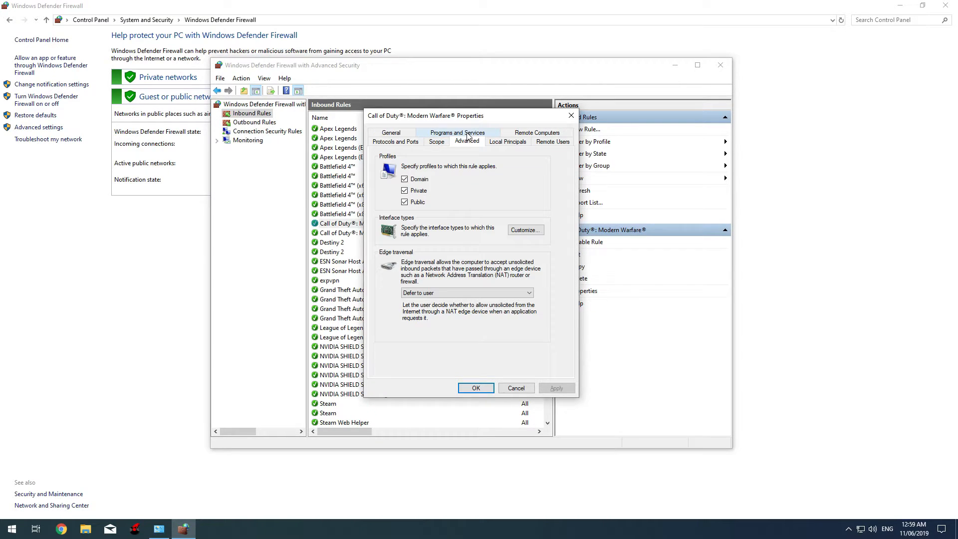
click(467, 141)
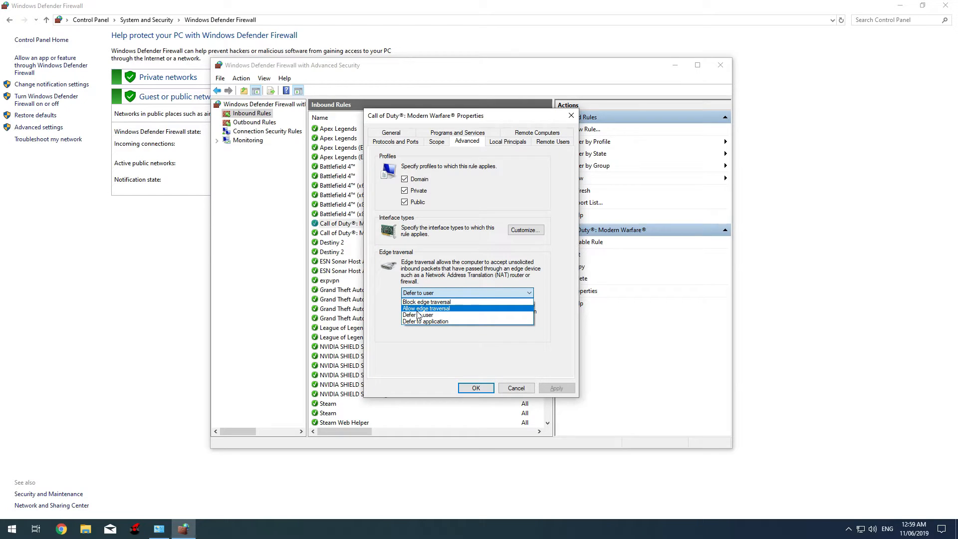
click(425, 308)
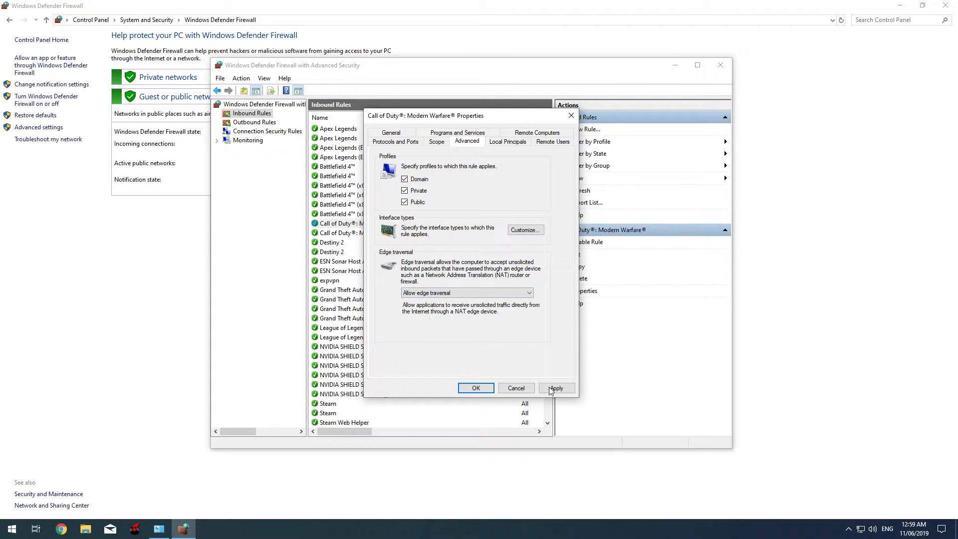
click(475, 389)
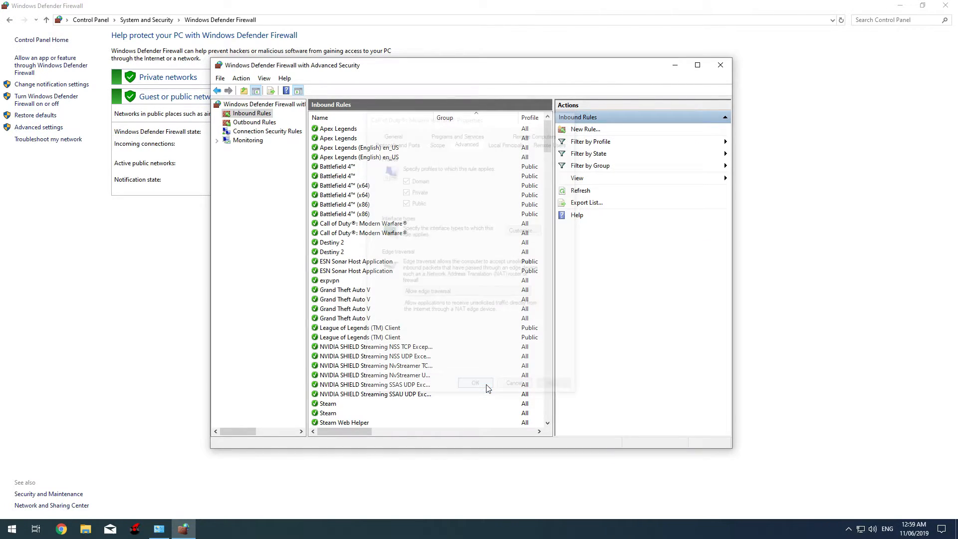
click(475, 383)
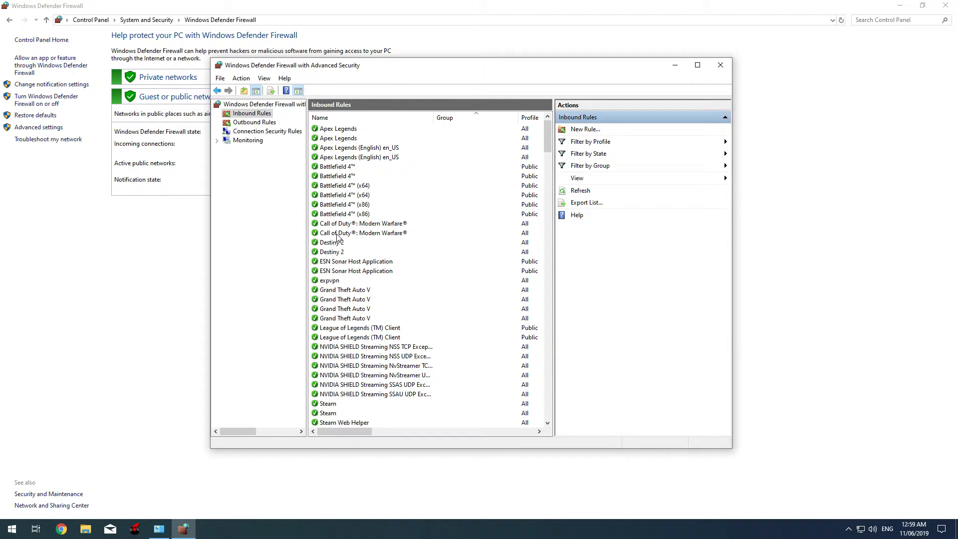
- Set the second Call of Duty rule's Edge traversal to Allow, apply it, and close the firewall console
double_click(361, 222)
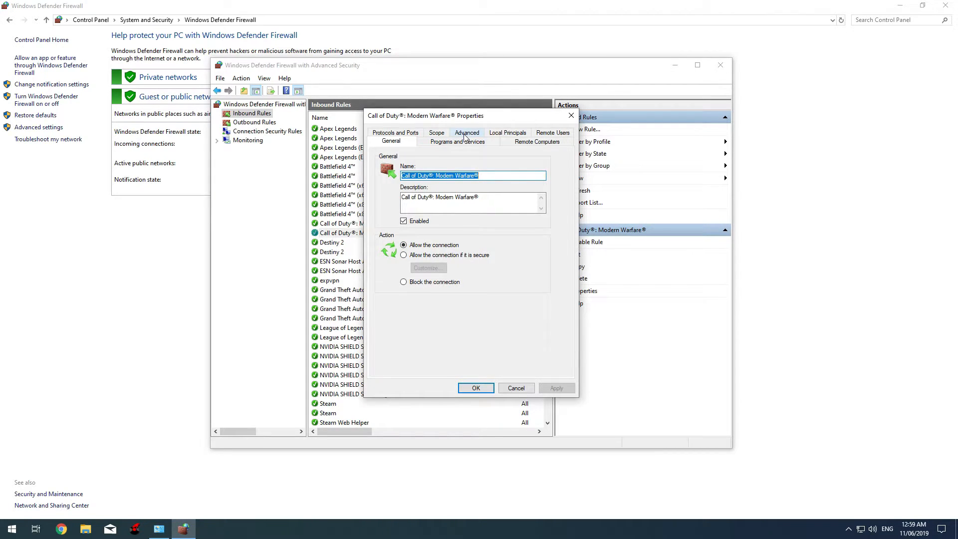
click(467, 132)
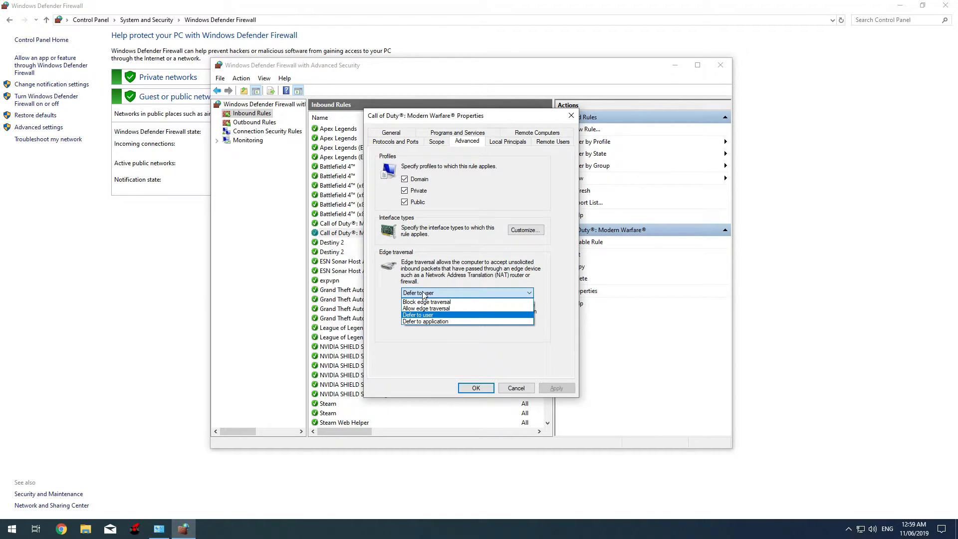
click(427, 308)
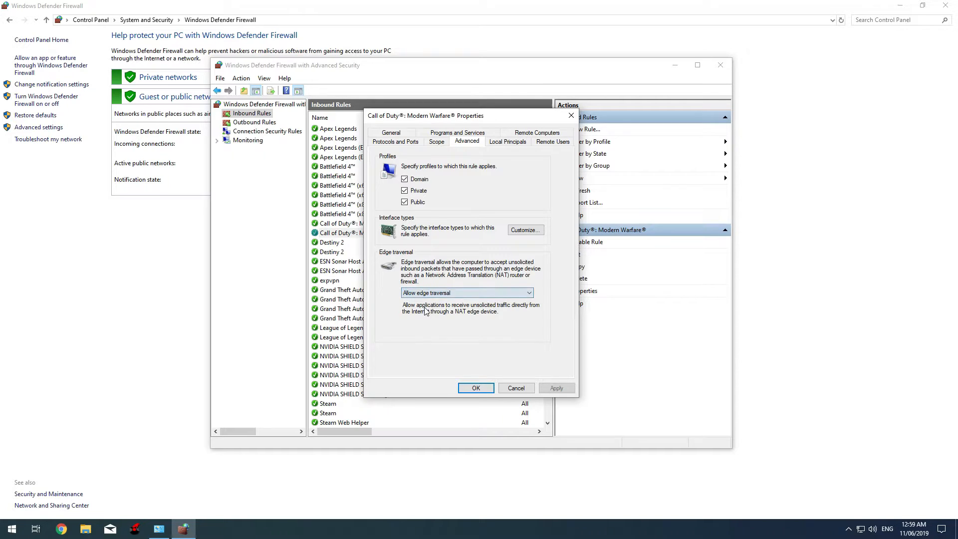
click(556, 388)
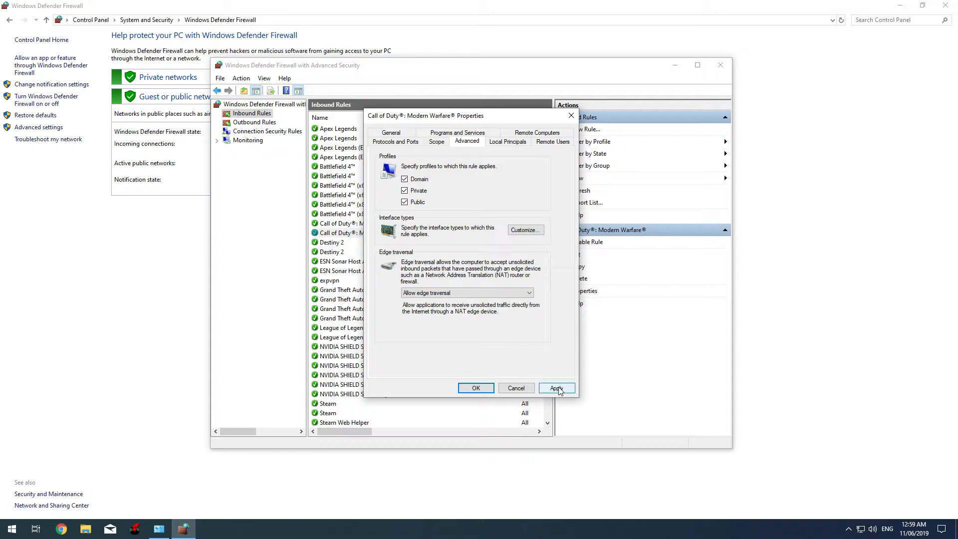
click(556, 389)
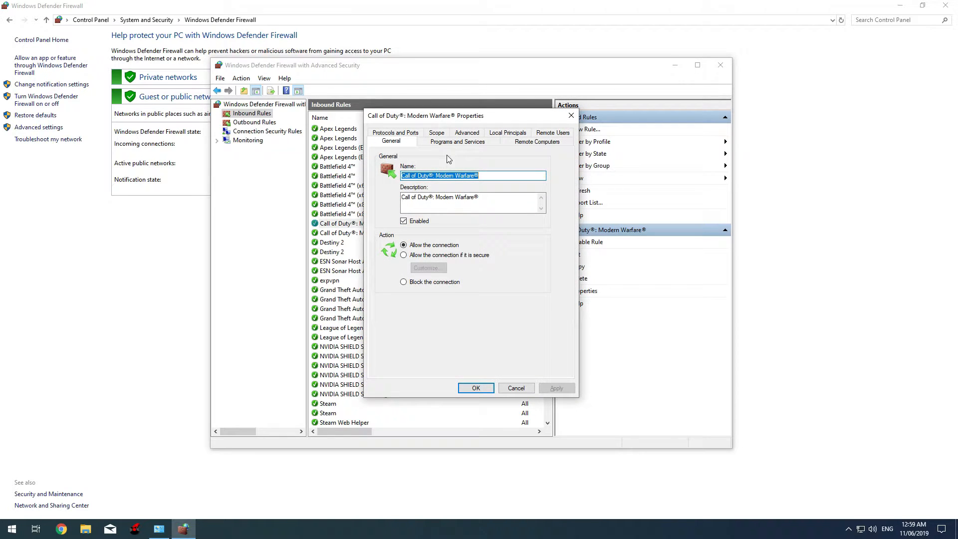
click(466, 133)
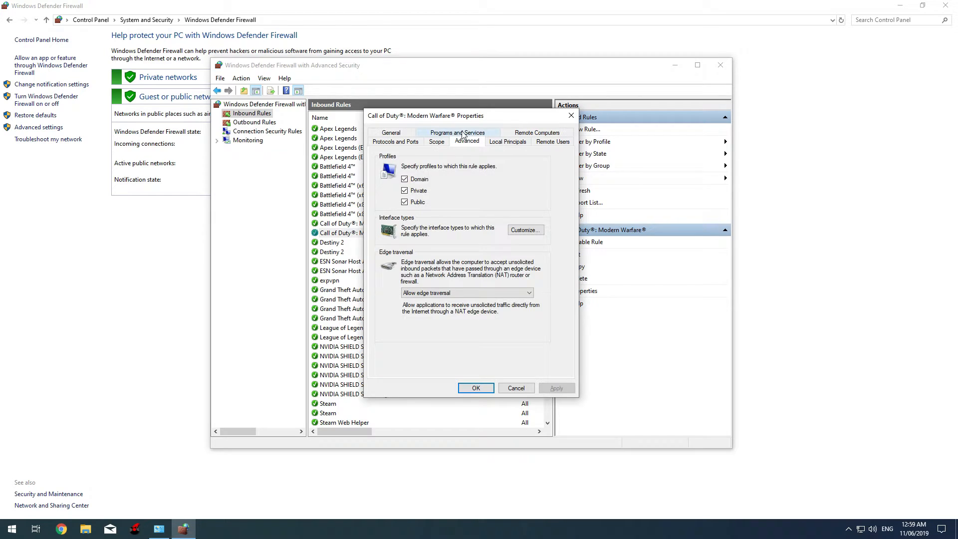
click(515, 388)
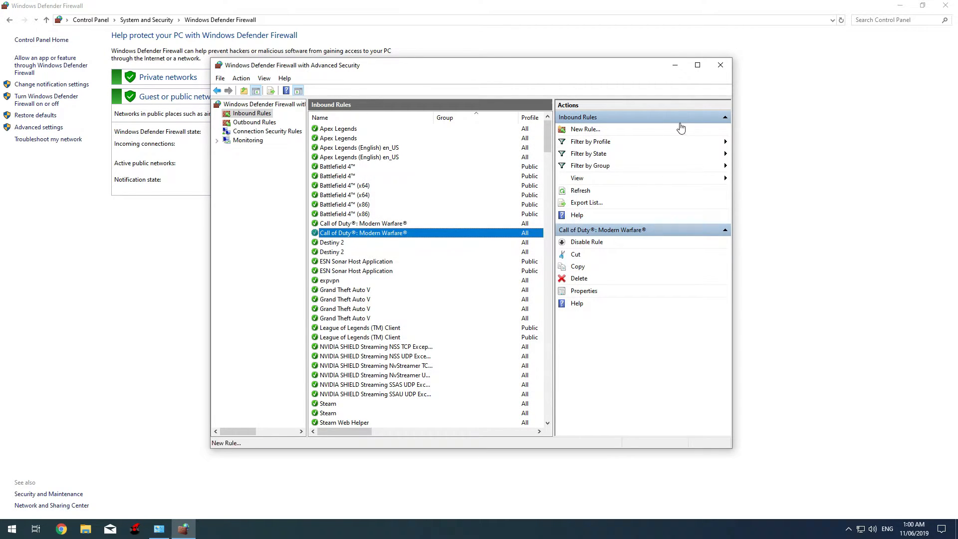
click(719, 65)
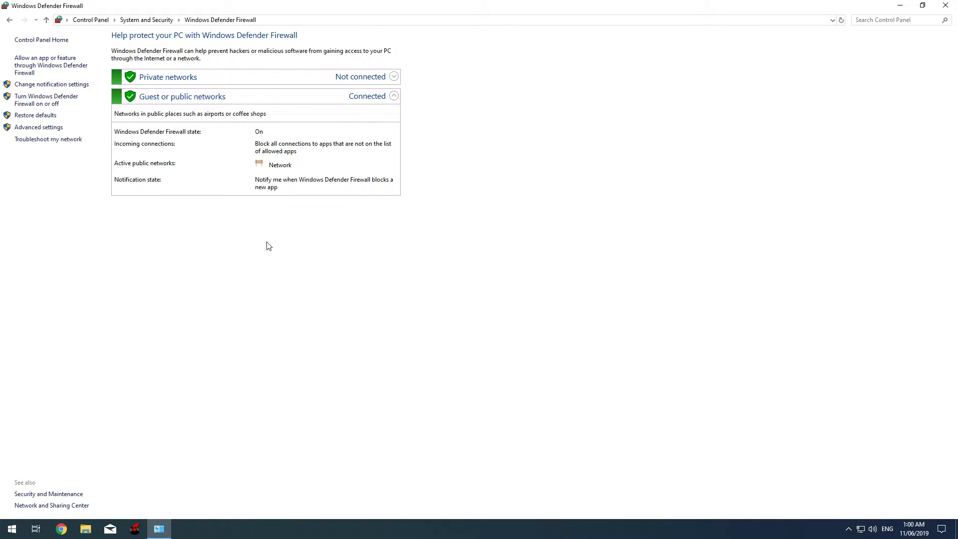
mouse_move(946, 6)
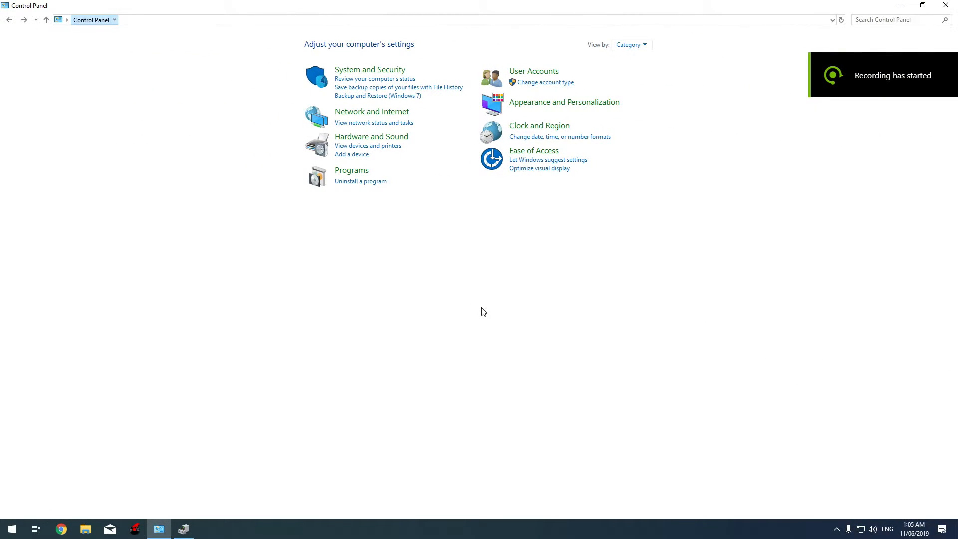
mouse_move(563, 310)
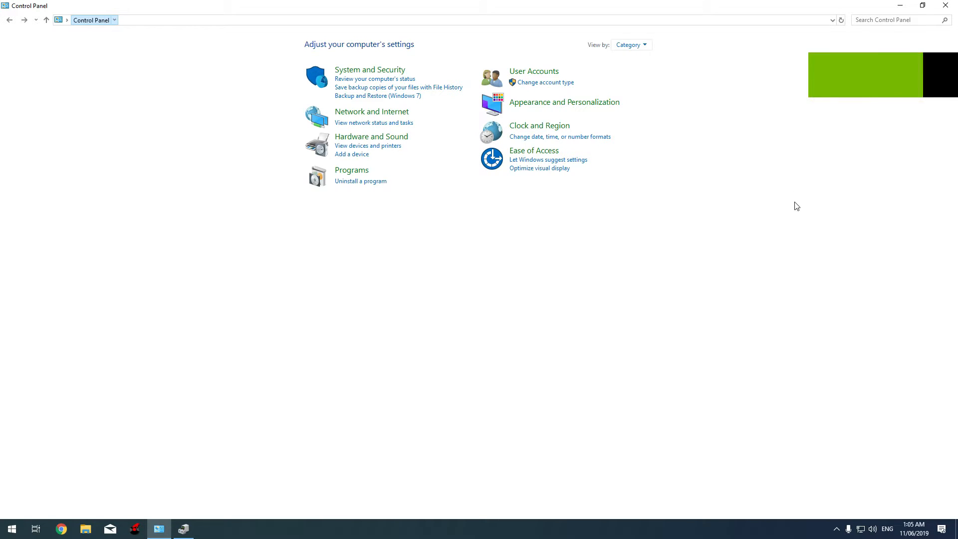
- Search Control Panel for 'device' to list the Device Manager entry
click(898, 20)
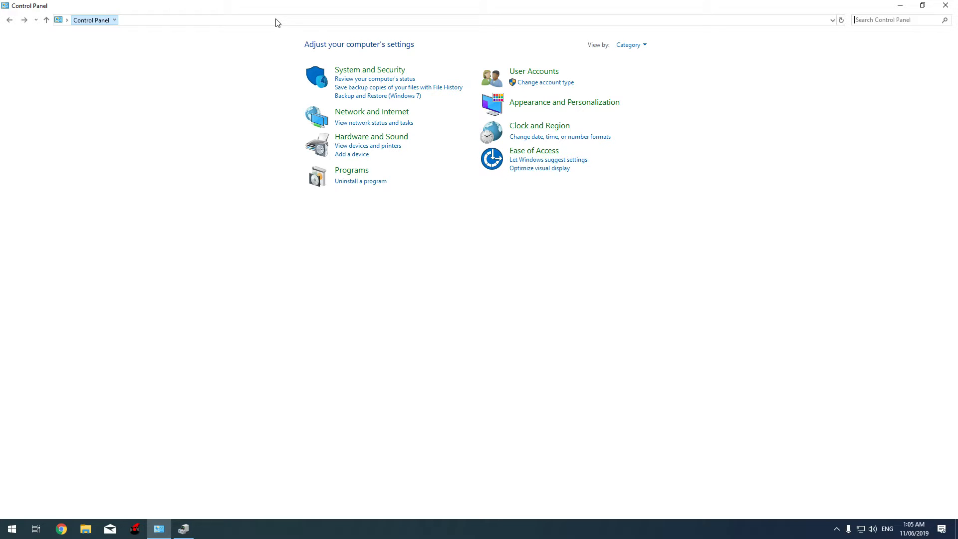
click(899, 20)
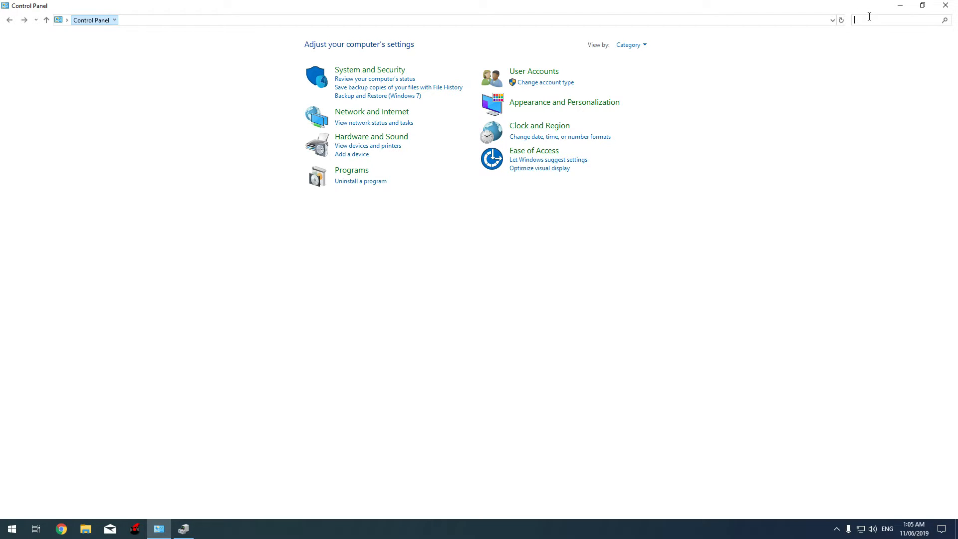
text(device man)
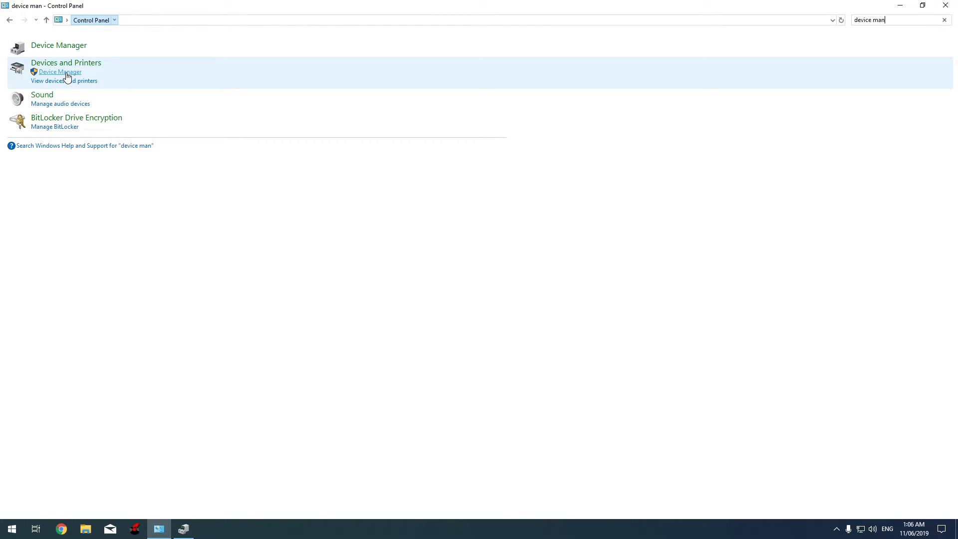
- In Device Manager, uninstall the Intel(R) 82579V Gigabit Network Connection adapter and confirm removal
click(60, 72)
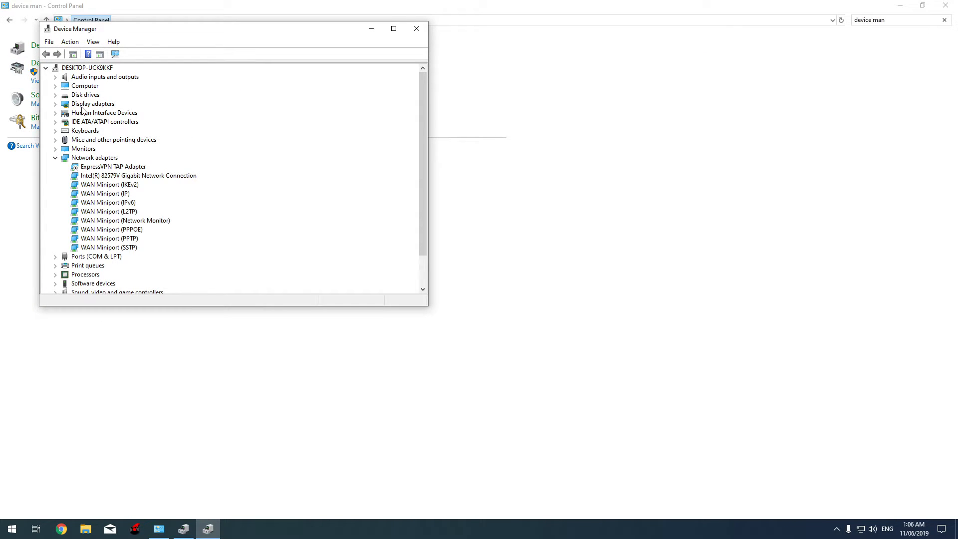
mouse_move(116, 177)
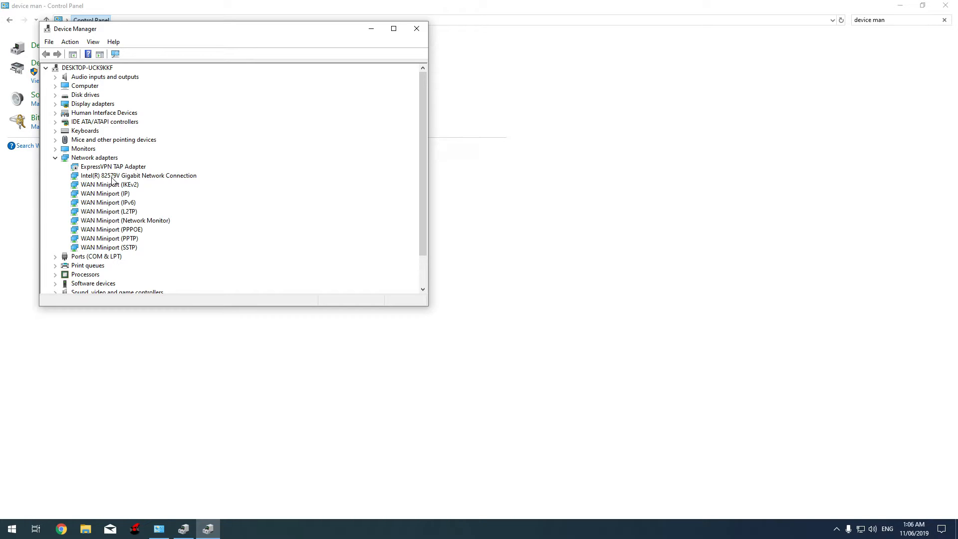
click(138, 175)
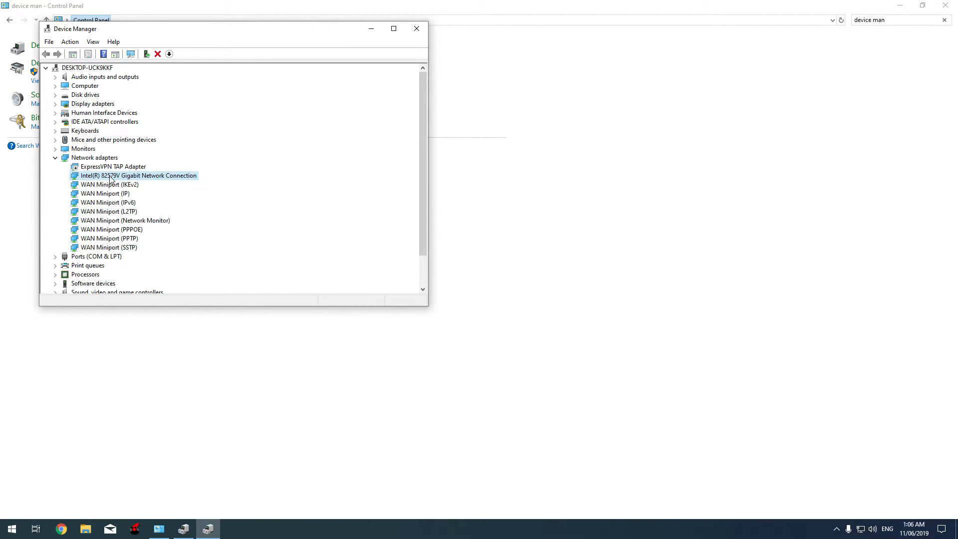
right_click(138, 176)
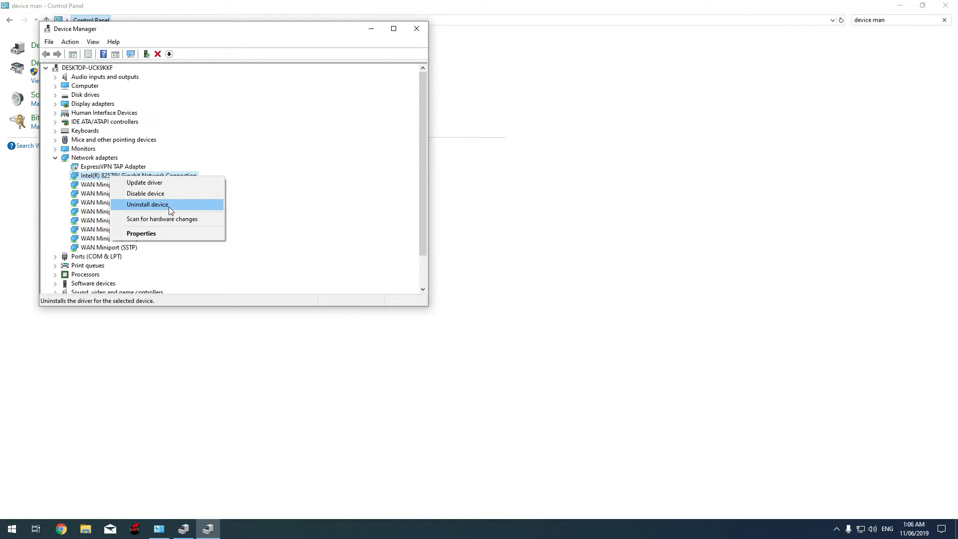
click(148, 204)
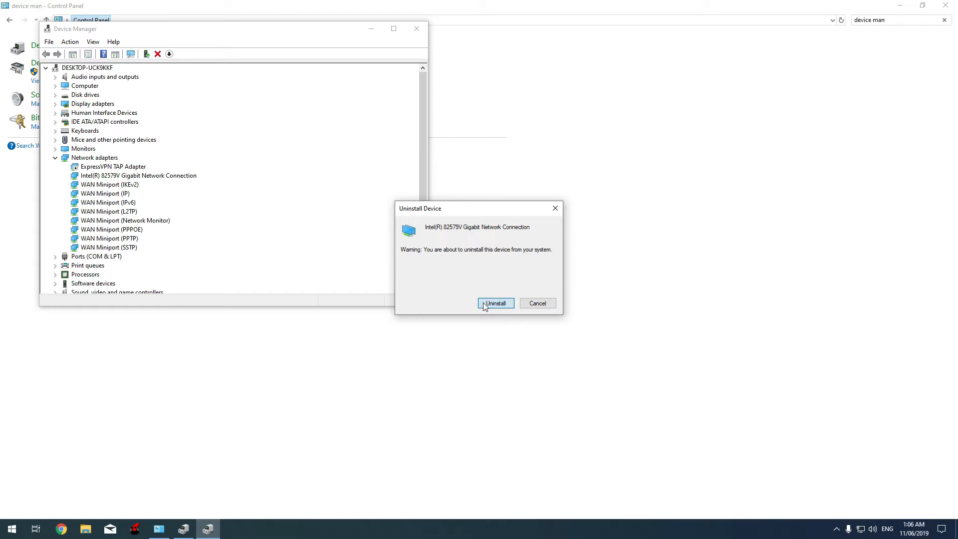
click(496, 304)
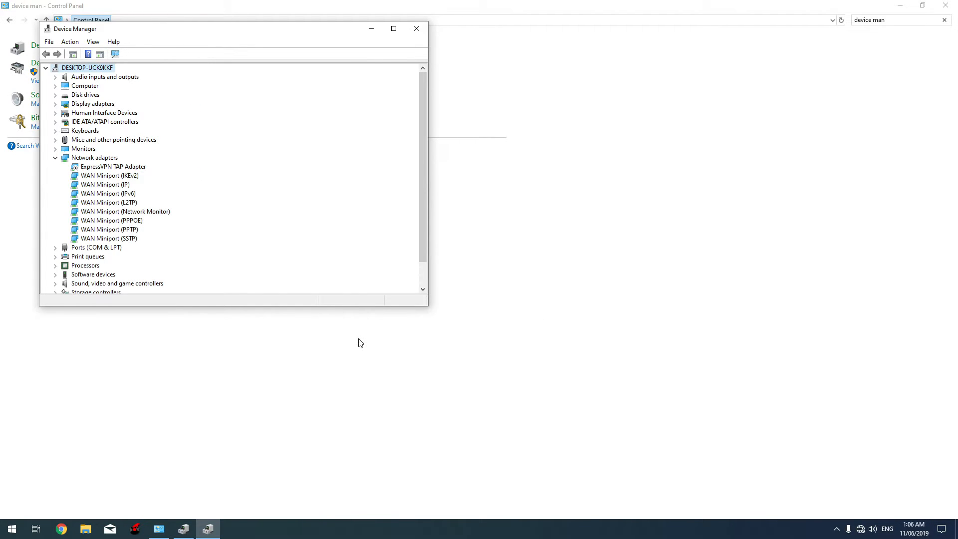
- Scan for hardware changes so the Intel 82579V adapter reappears, then close Device Manager
drag(229, 29, 331, 69)
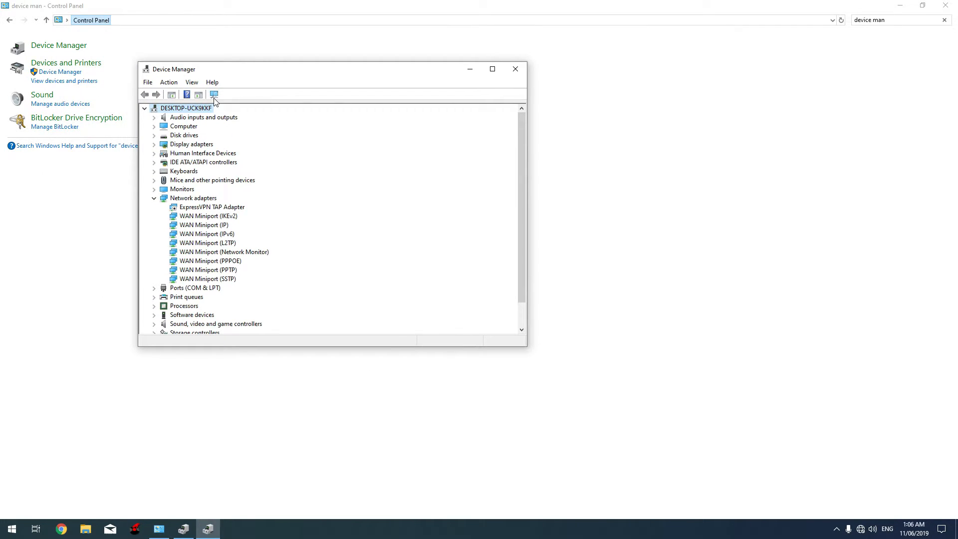
mouse_move(214, 94)
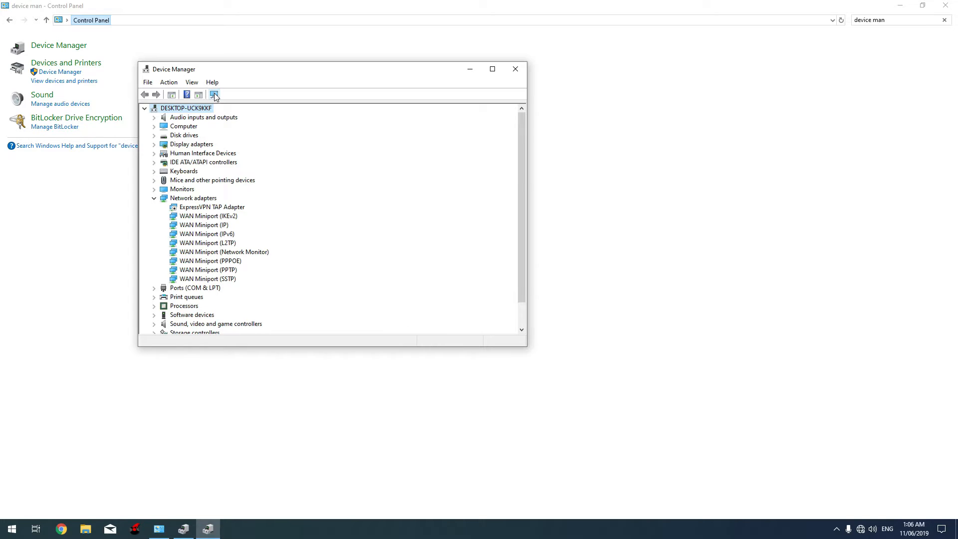
click(214, 93)
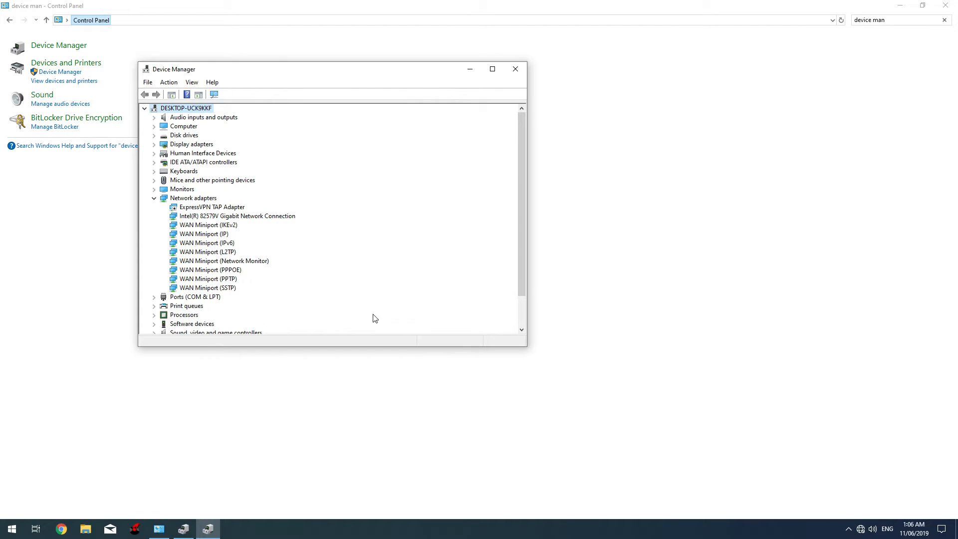
mouse_move(232, 245)
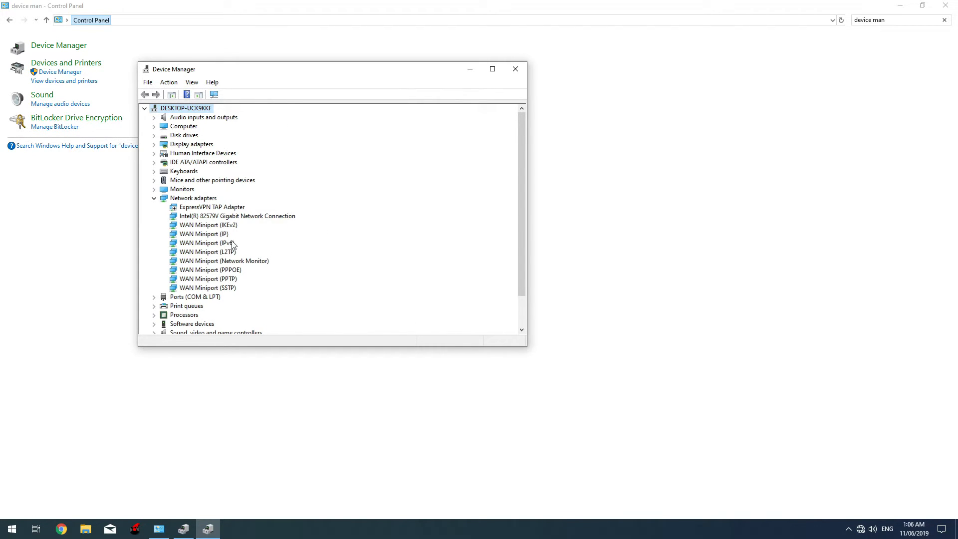
click(238, 216)
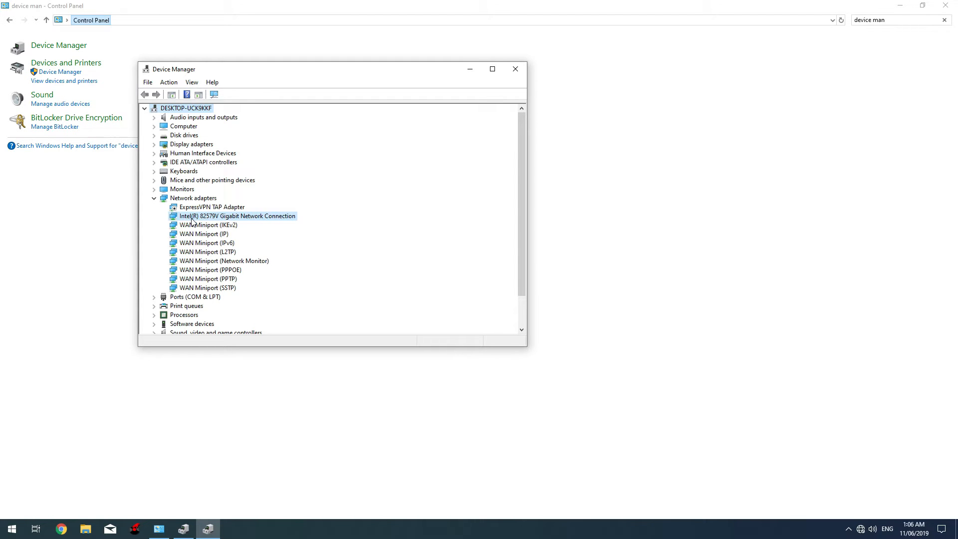
click(238, 215)
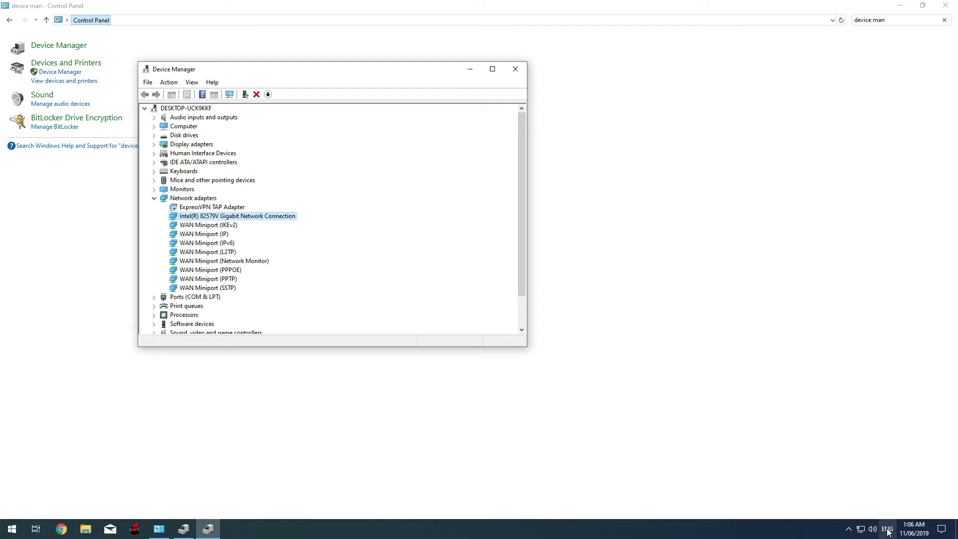
mouse_move(399, 151)
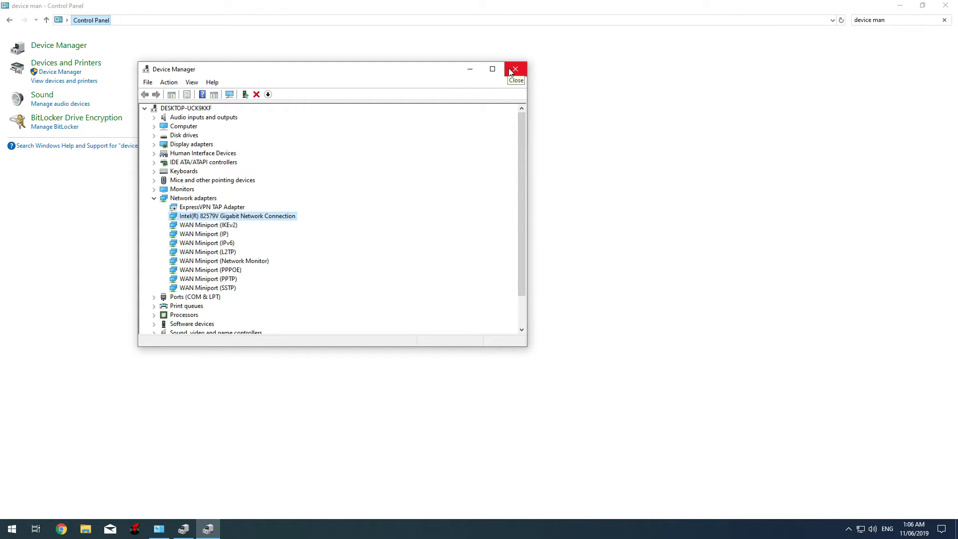
click(515, 69)
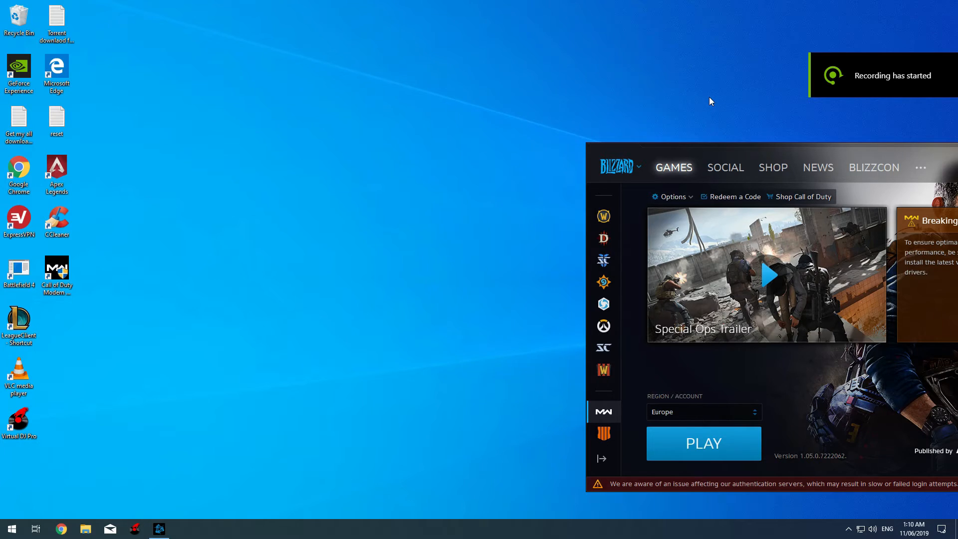
mouse_move(680, 443)
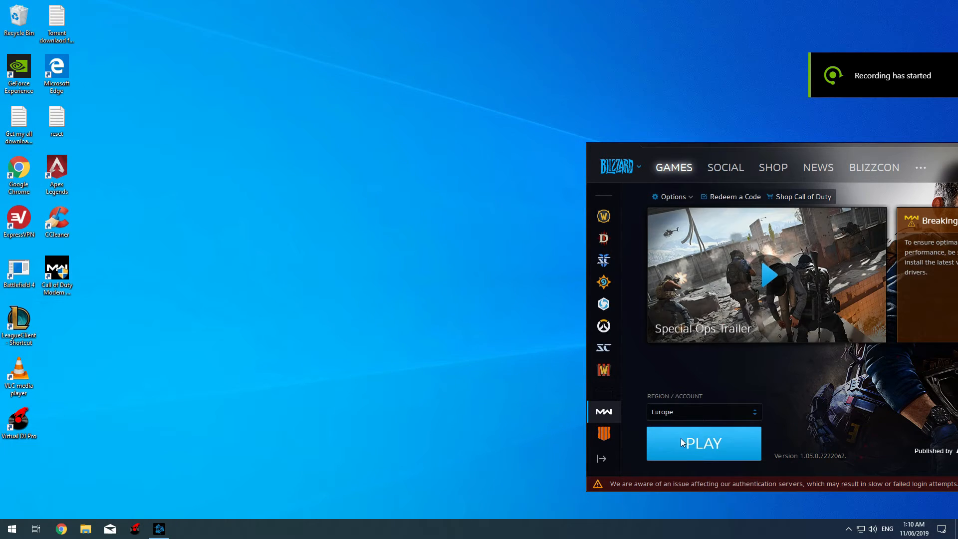
- Launch Modern Warfare from Battle.net with PLAY
click(704, 443)
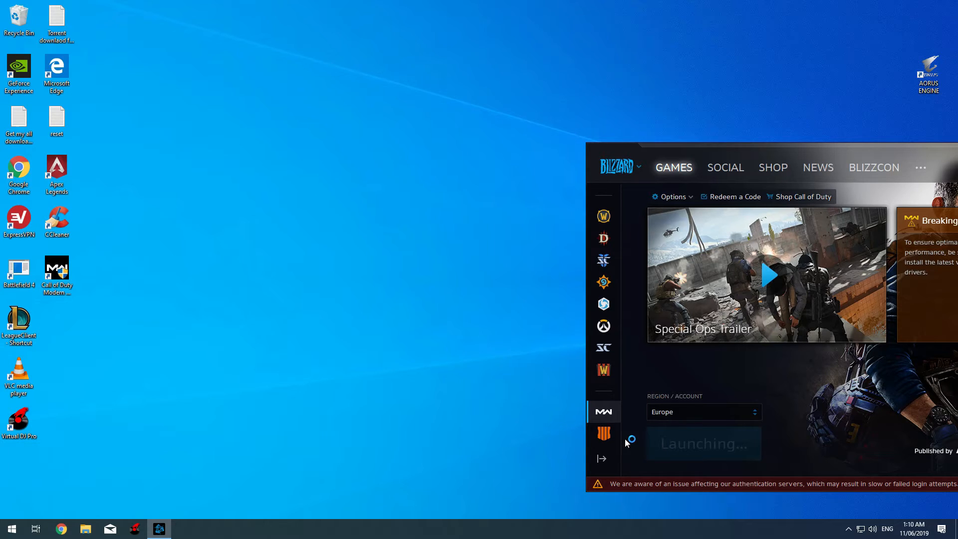
mouse_move(649, 455)
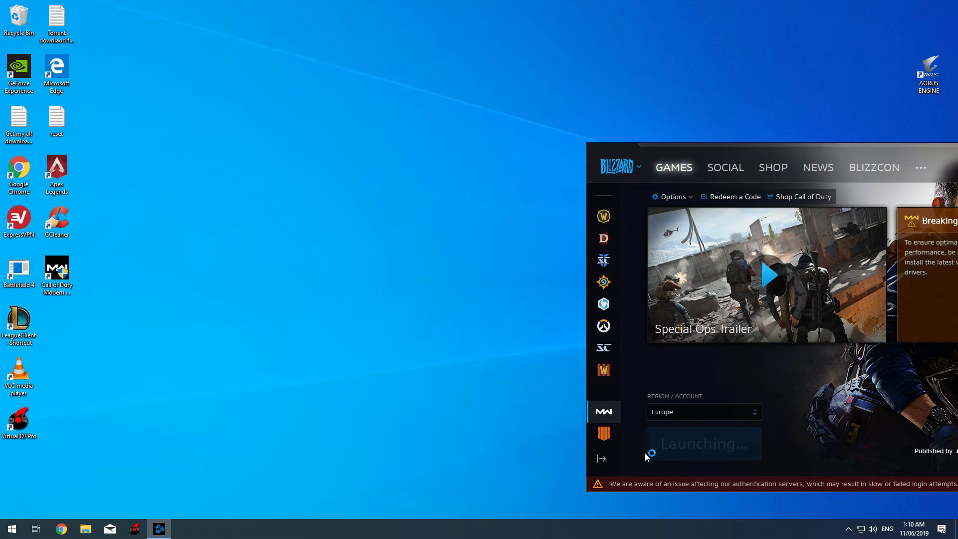
mouse_move(669, 437)
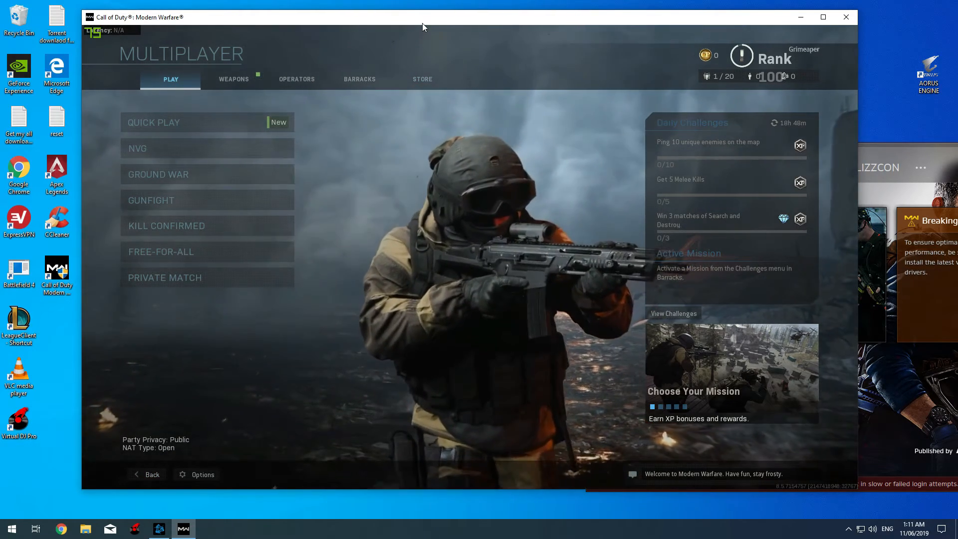
- Reposition the game window while Modern Warfare loads toward the multiplayer menu
drag(423, 26, 410, 45)
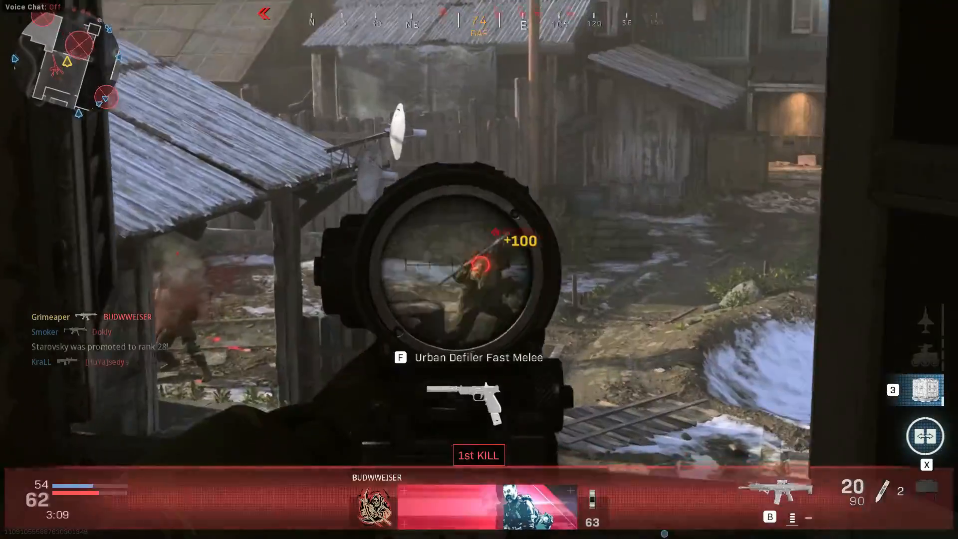
- Shoot the enemy player to score a headshot double kill in the match
click(479, 269)
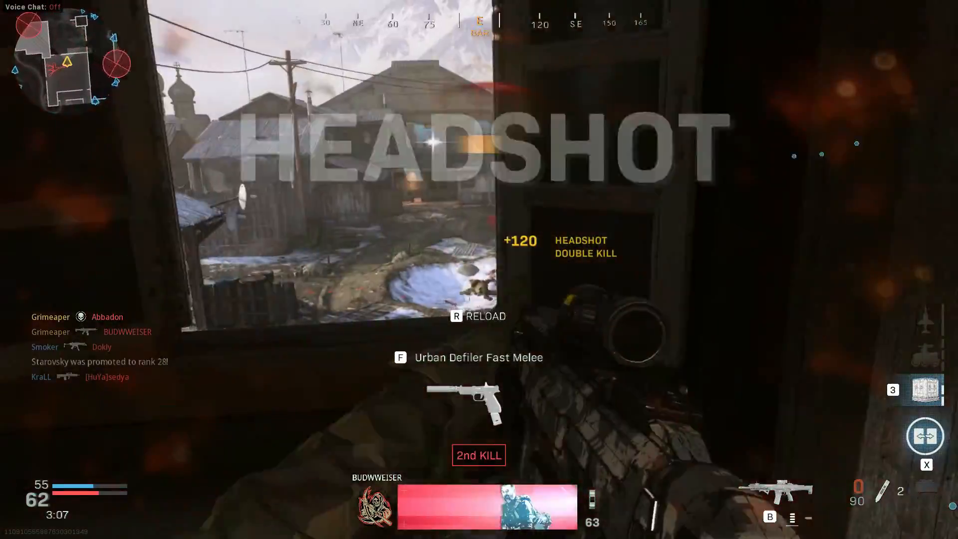